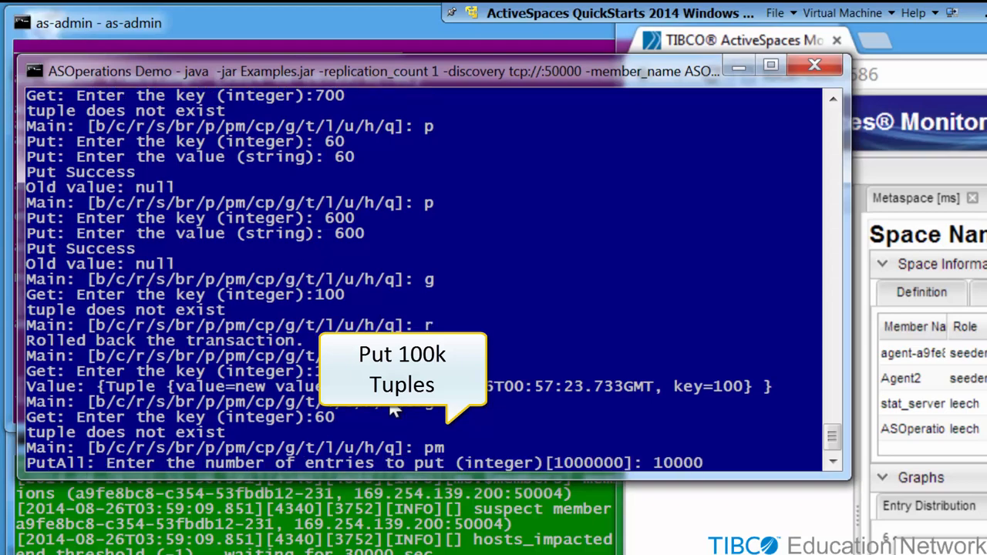
# Enter 100000 as the PutAll entry count in the ASOperations demo
pyautogui.write('0')
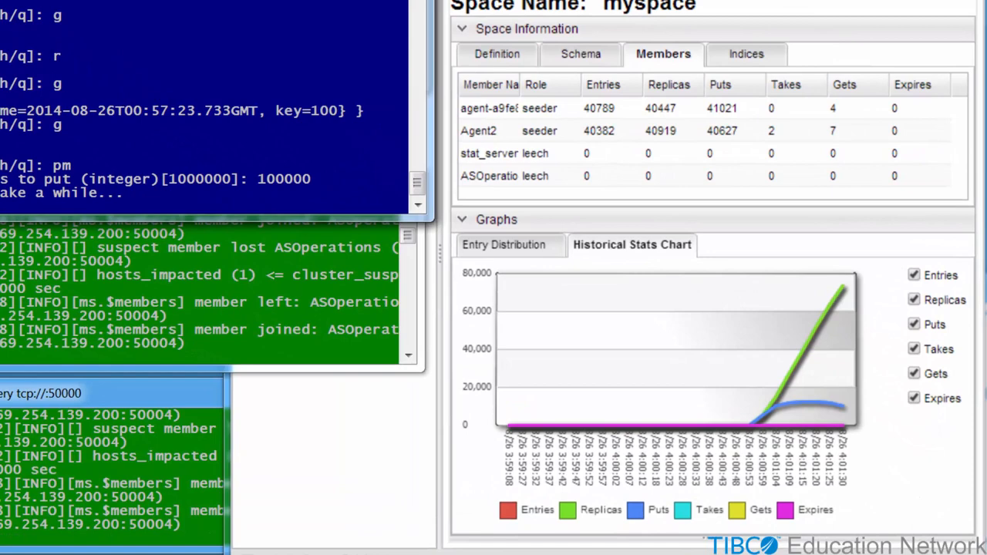
pyautogui.click(914, 275)
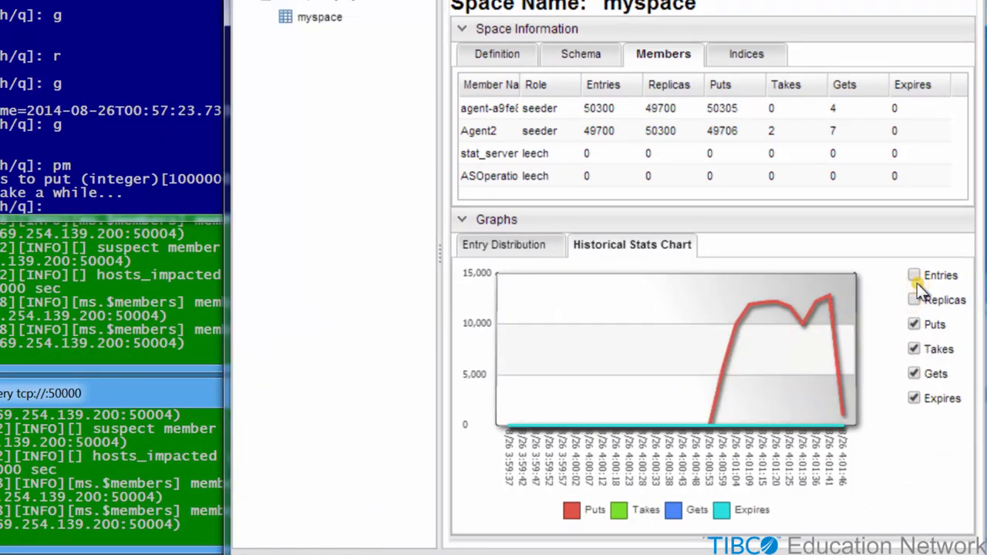
pyautogui.click(914, 275)
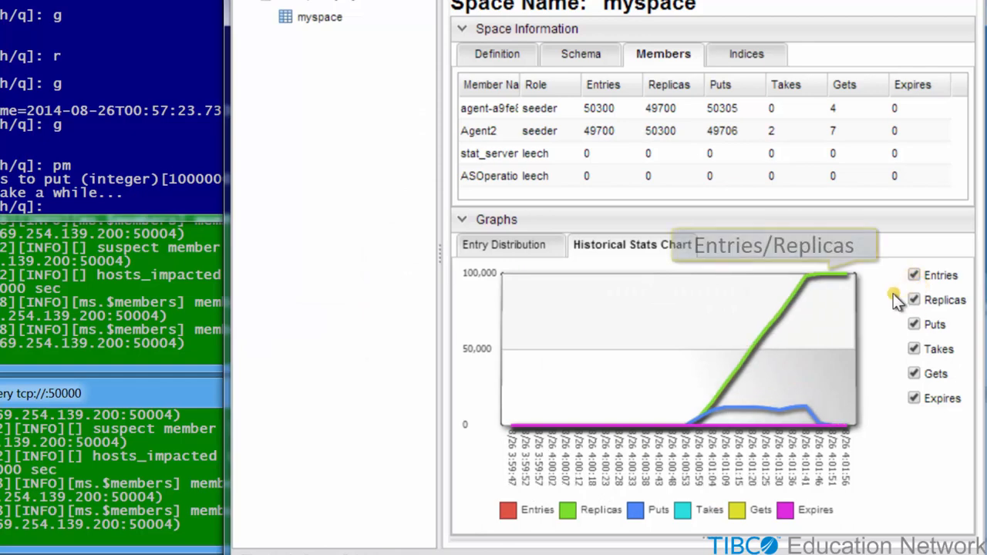
pyautogui.moveTo(404, 154)
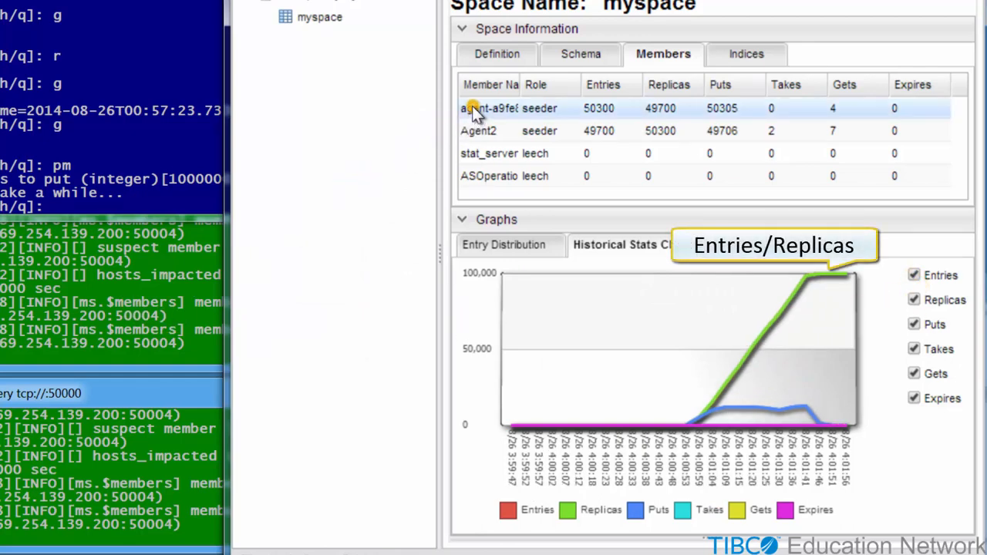
pyautogui.click(509, 107)
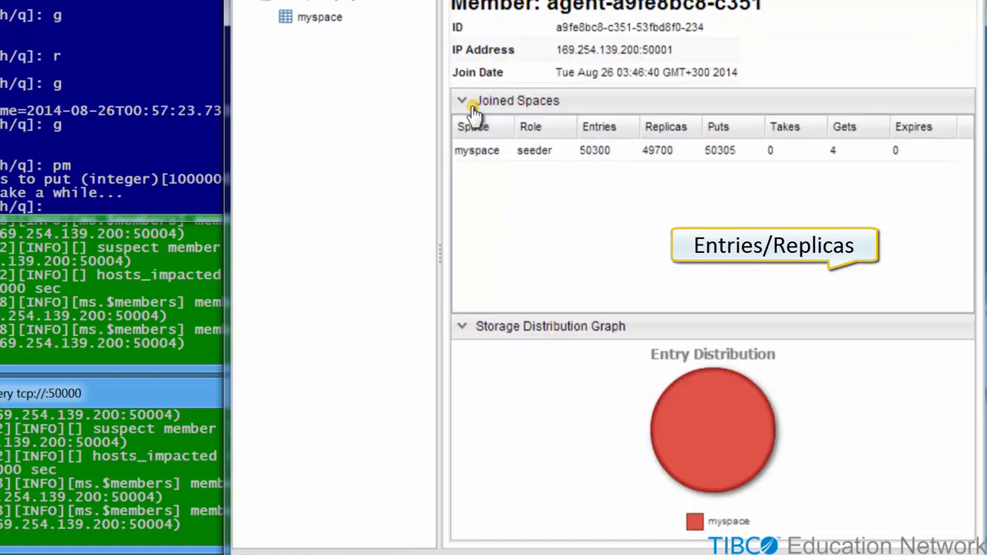
pyautogui.moveTo(362, 39)
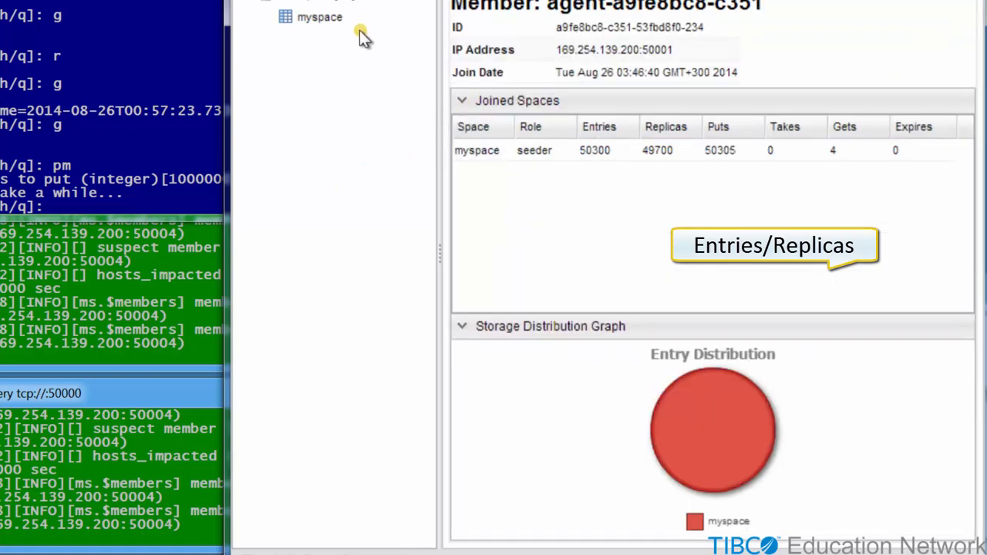
pyautogui.moveTo(359, 32)
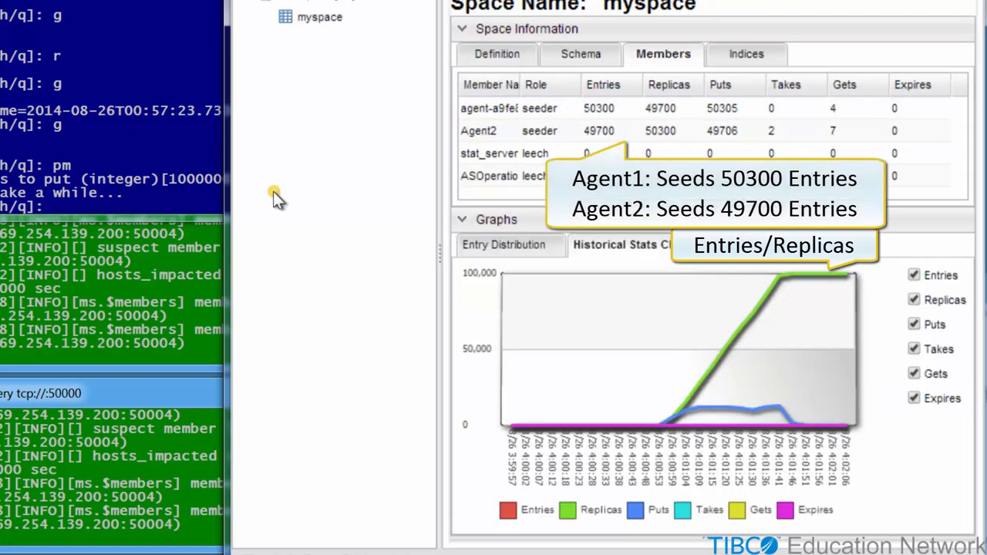
pyautogui.moveTo(108, 247)
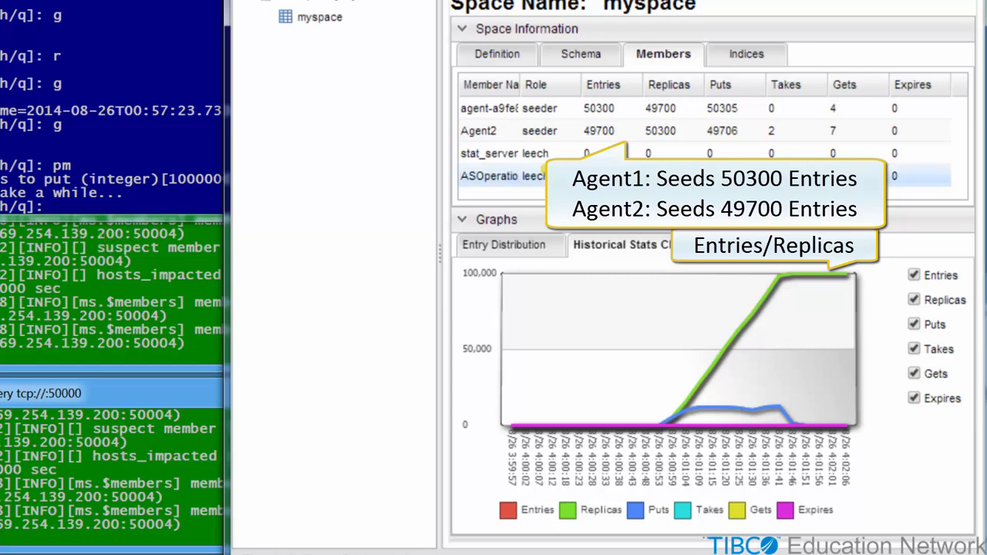
pyautogui.moveTo(216, 193)
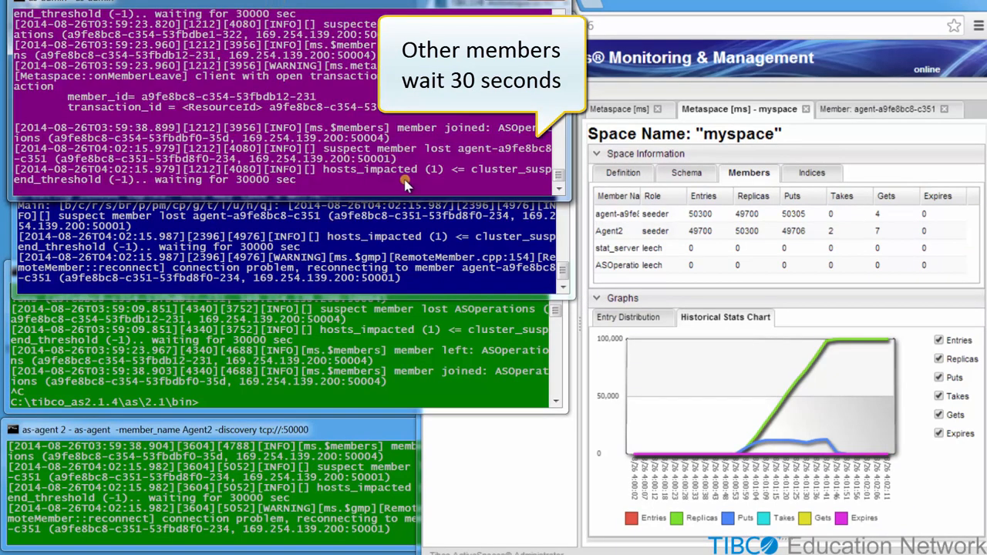
pyautogui.moveTo(427, 148)
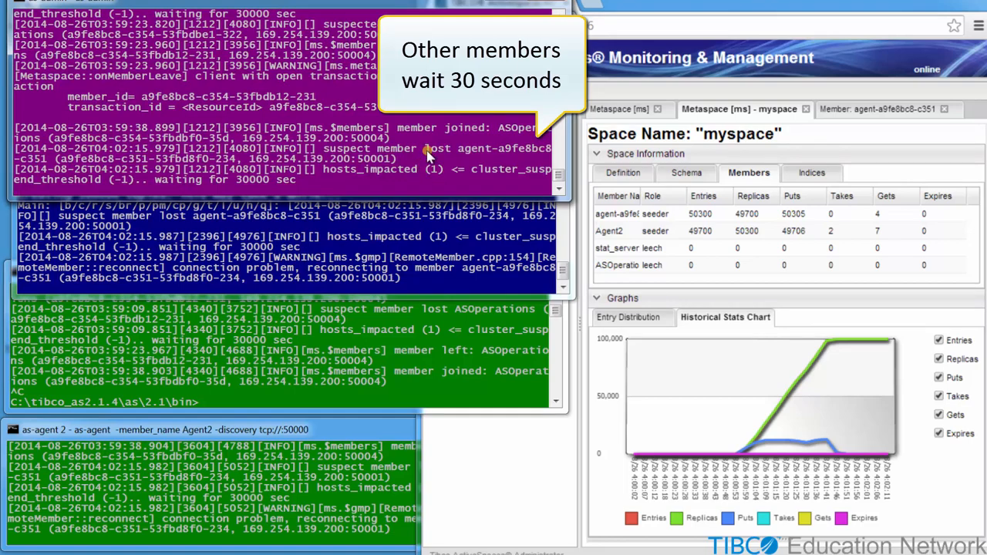
pyautogui.moveTo(416, 183)
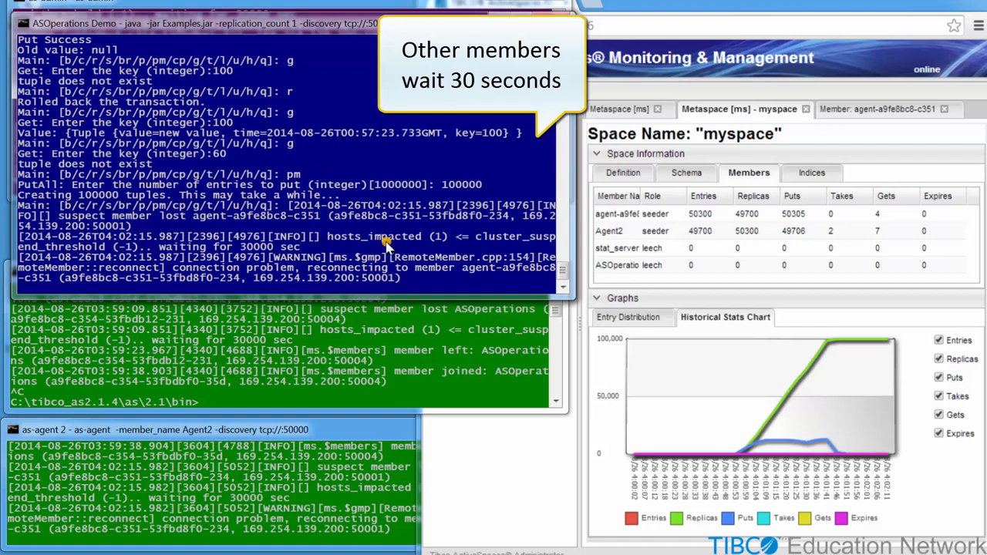
pyautogui.moveTo(335, 354)
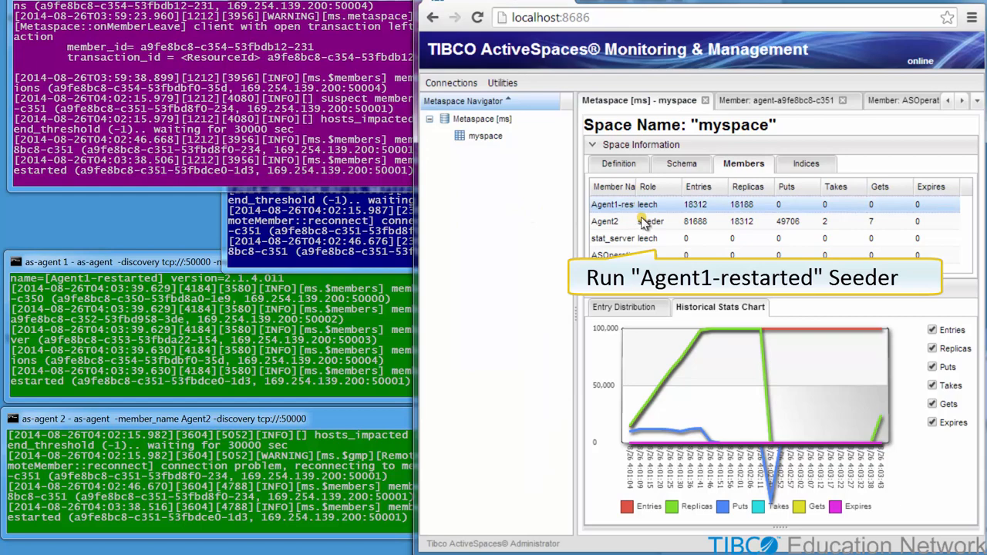
pyautogui.click(485, 136)
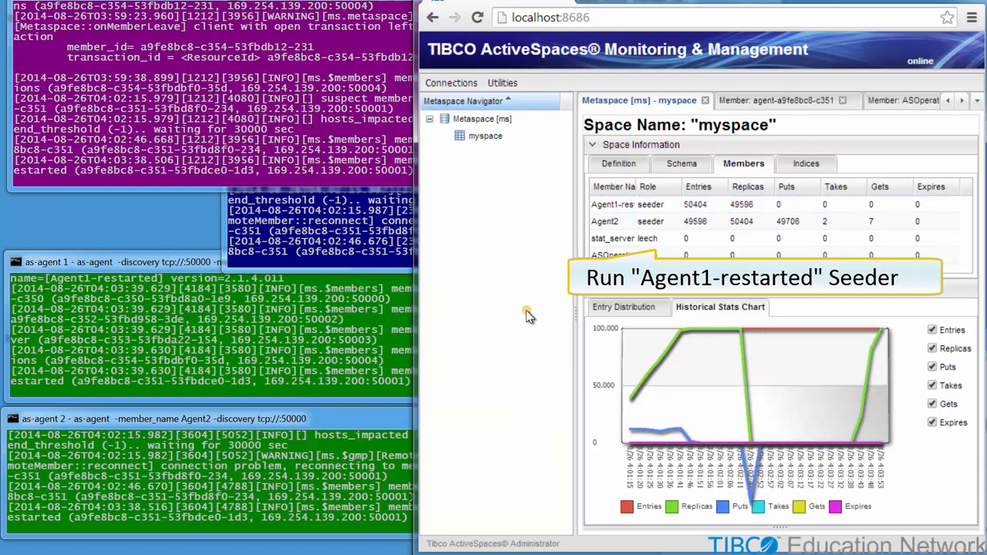
pyautogui.click(629, 307)
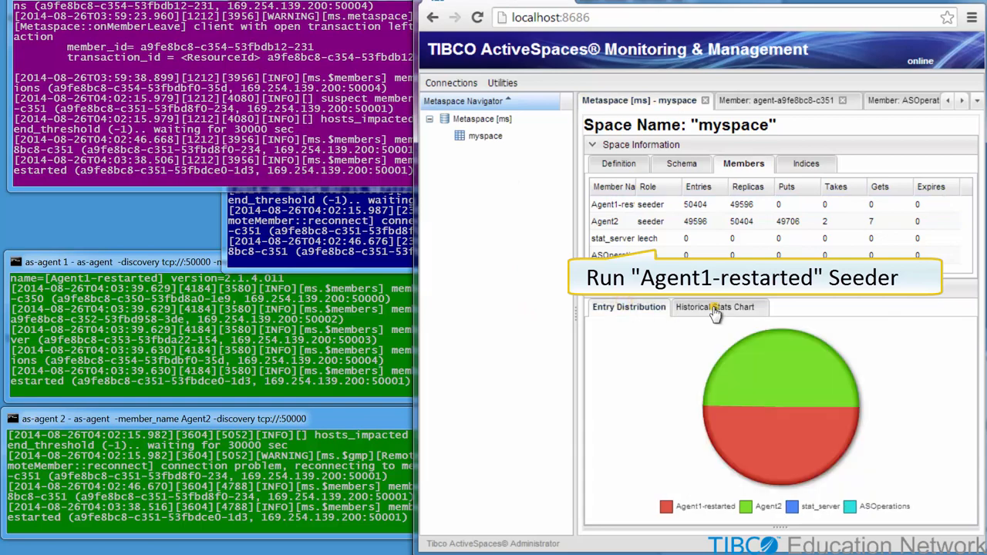
pyautogui.click(720, 307)
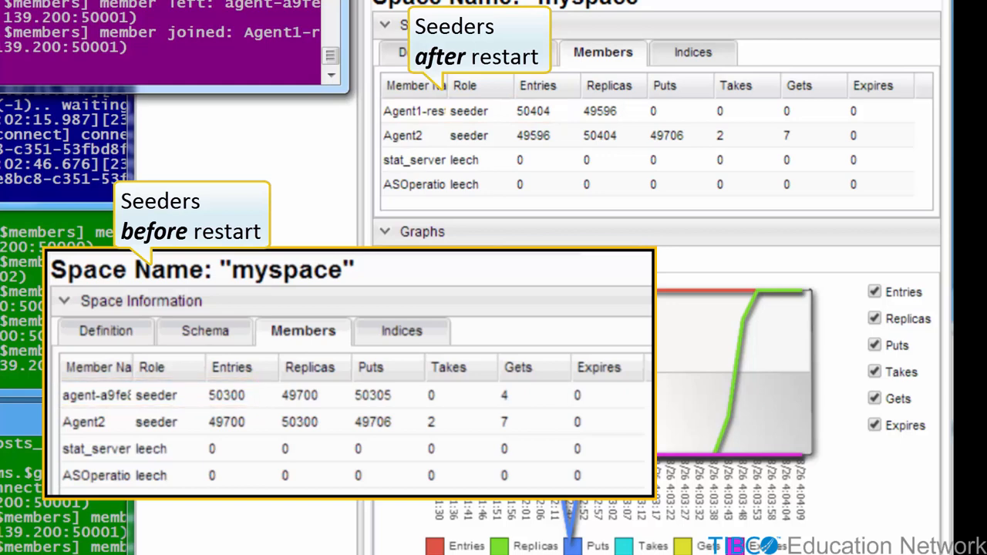
# Open a new Command Prompt console titled Agent3 for the third agent
pyautogui.click(478, 135)
pyautogui.write('as-agent di')
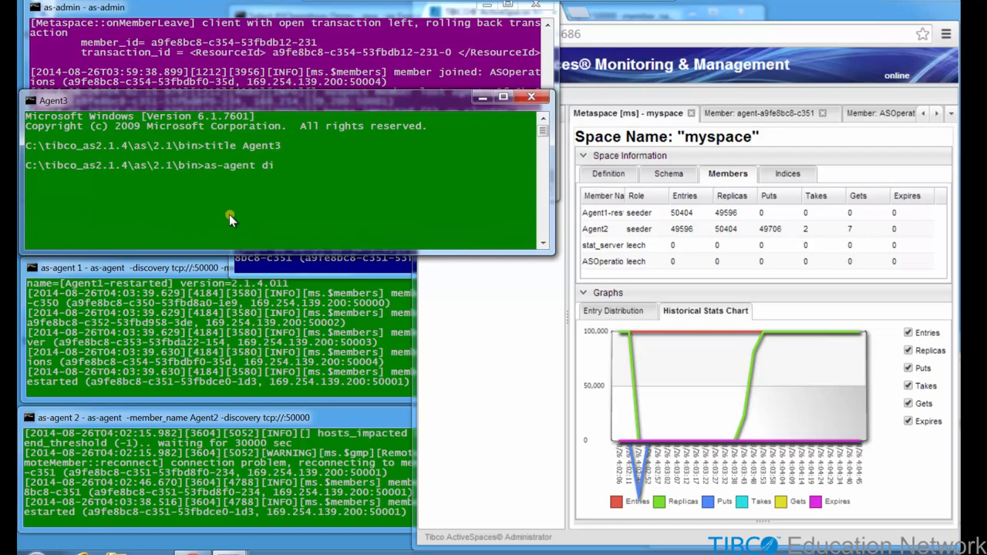
# Start as-agent Agent3 with discovery tcp://:50000 so it joins the metaspace
pyautogui.write('-discovery tcp://:50000')
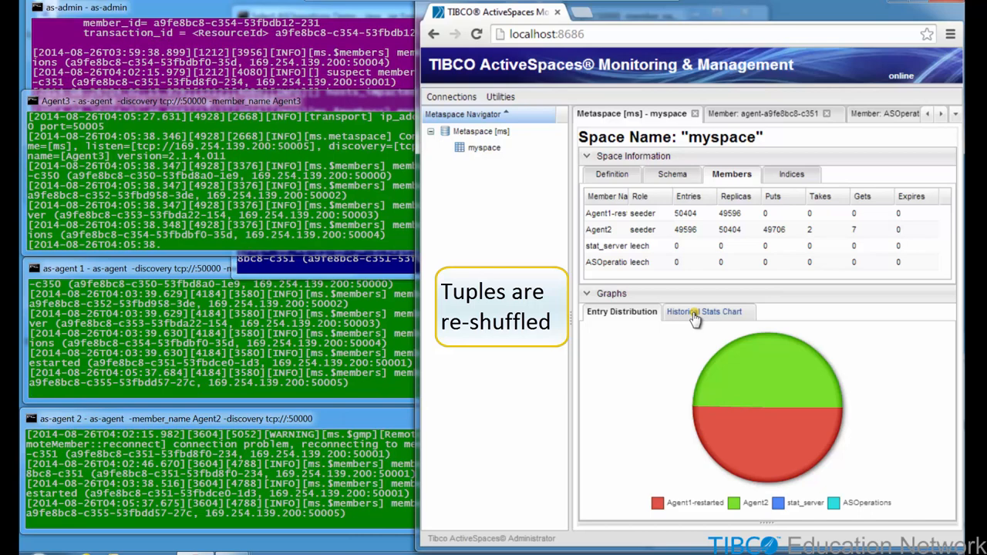
# Compare the Entry Distribution and Historical Stats charts, then sort Members by Member Name
pyautogui.click(706, 311)
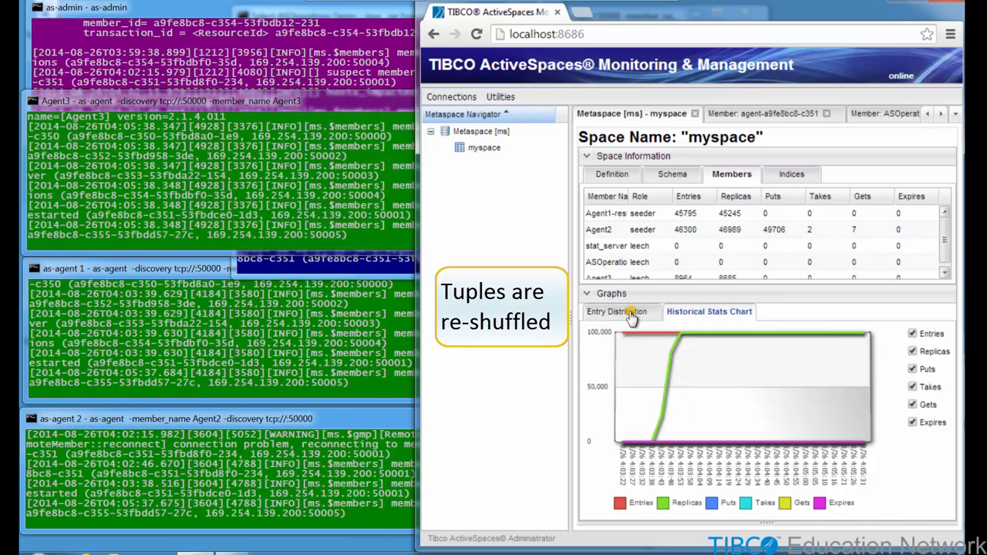
pyautogui.click(622, 312)
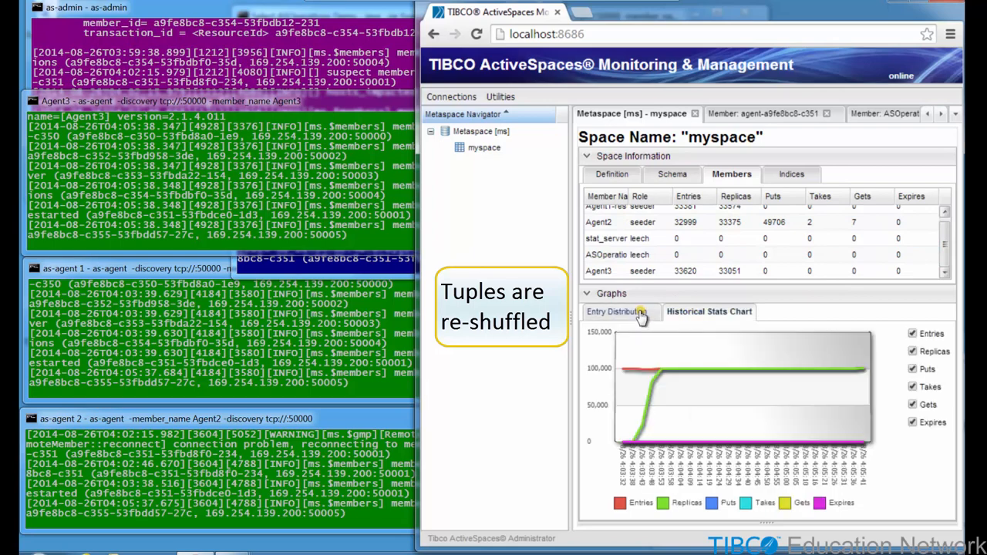
pyautogui.click(621, 311)
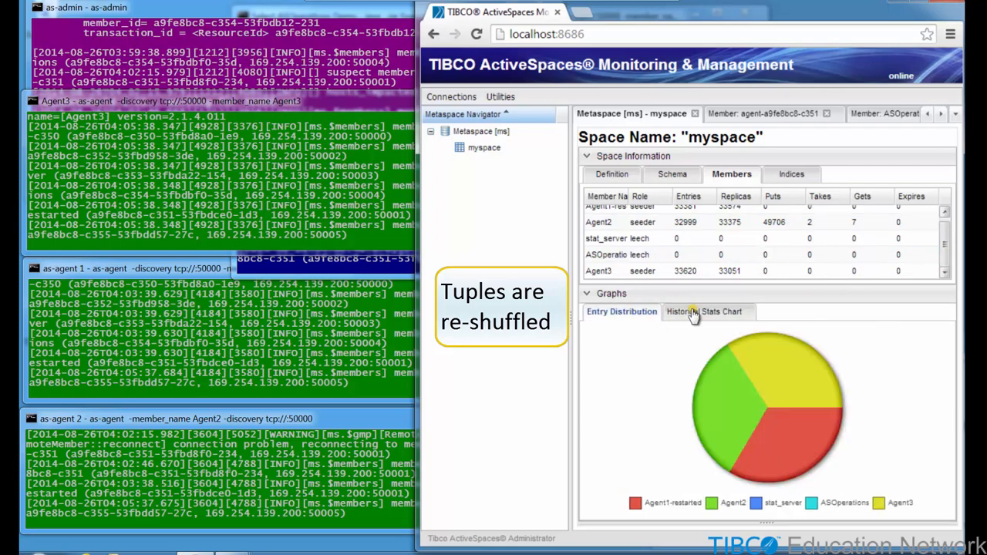
pyautogui.click(709, 312)
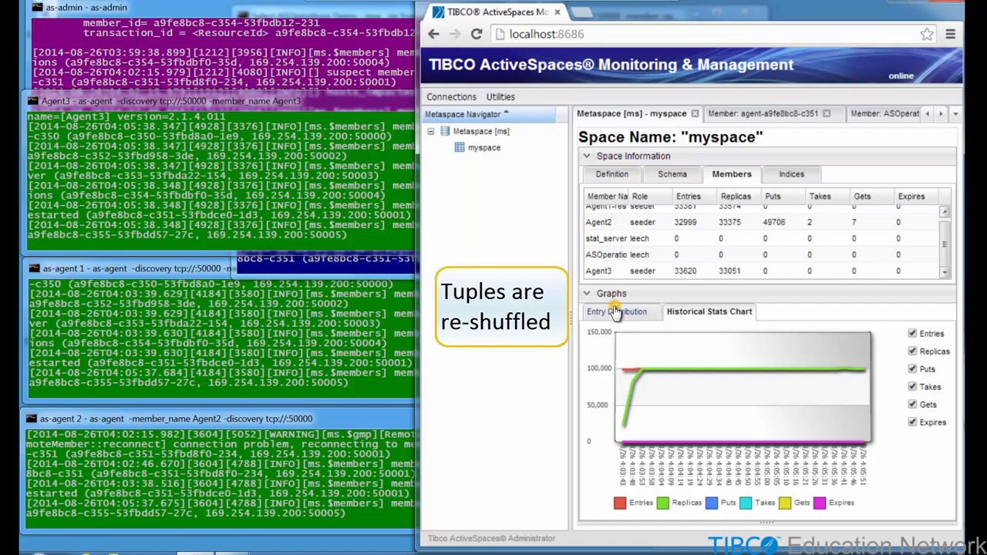
pyautogui.click(621, 311)
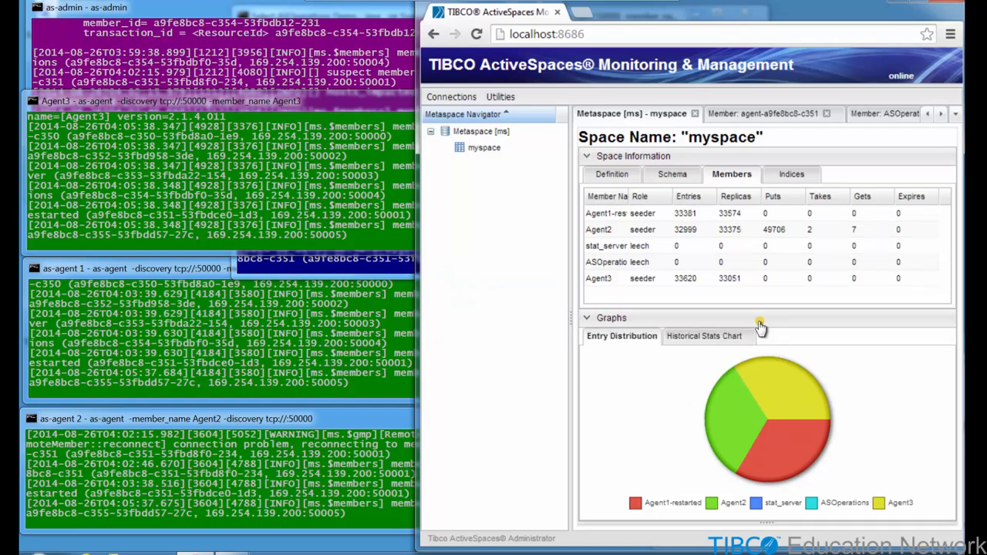
pyautogui.click(601, 196)
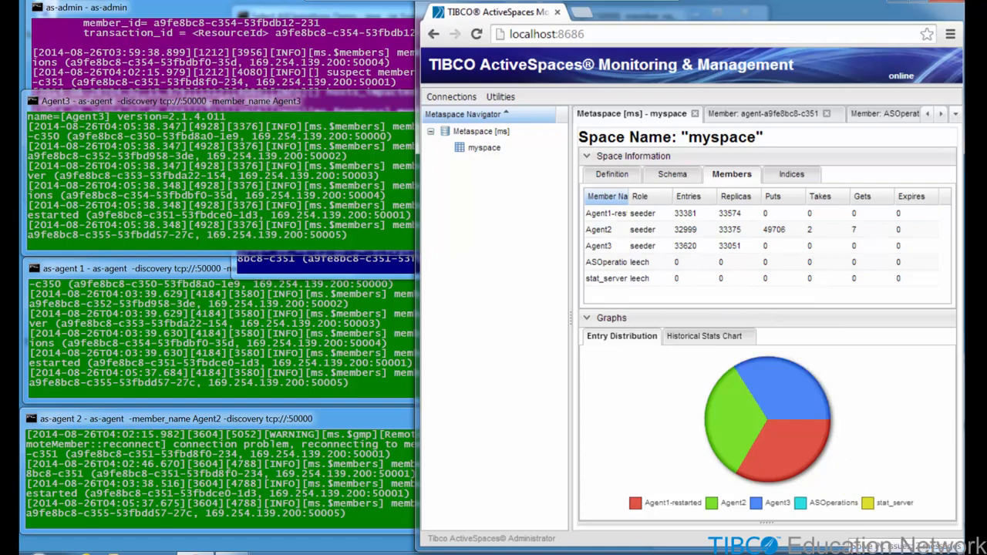
pyautogui.moveTo(158, 457)
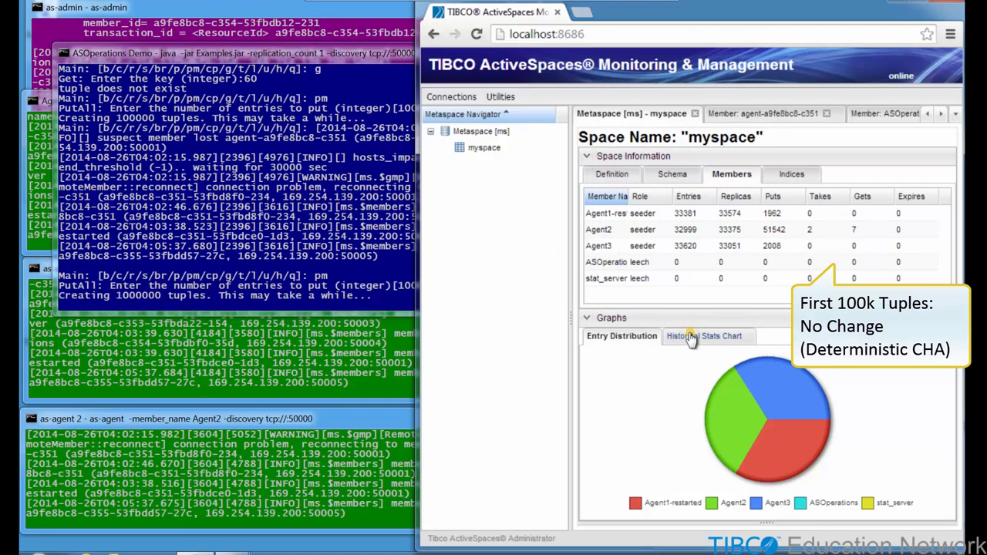
# Start a pm bulk put of 1,000,000 entries from the ASOperations demo
pyautogui.click(703, 336)
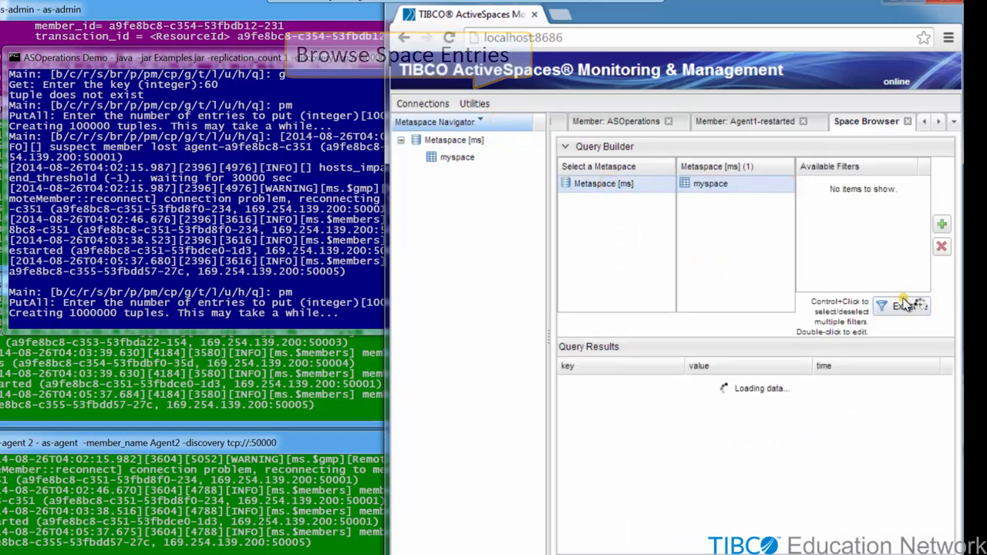
# View the Metaspace [ms] overview with its Member Distribution graph across the three agents
pyautogui.click(908, 307)
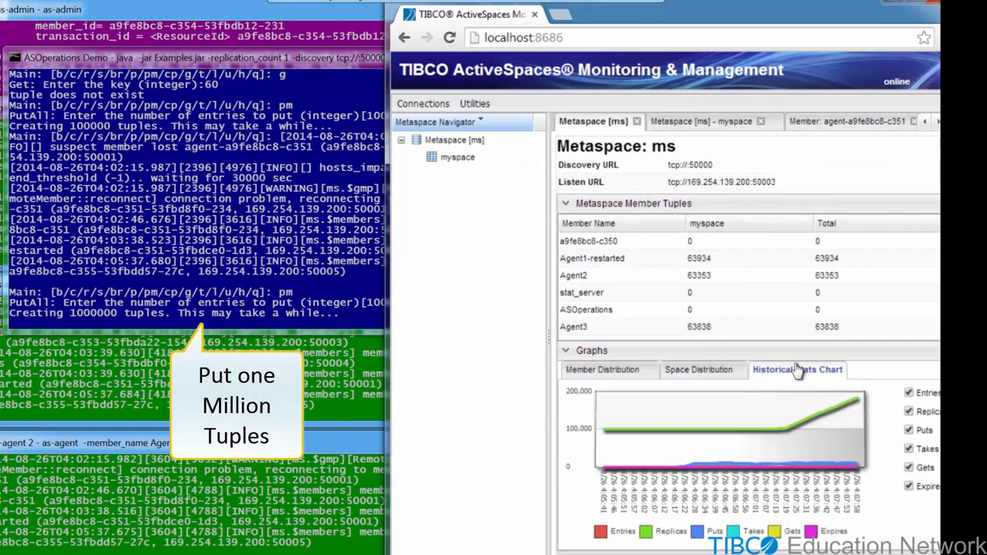
pyautogui.click(603, 369)
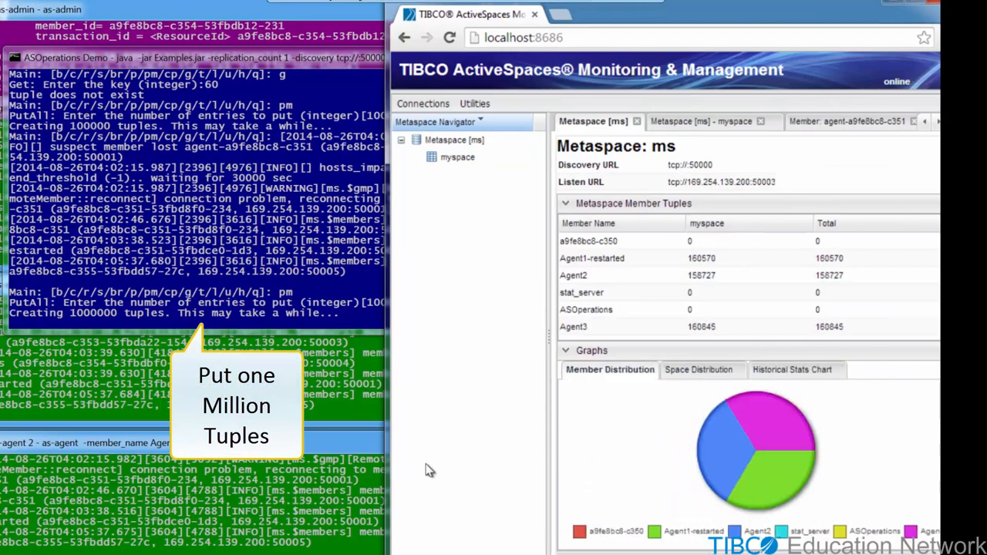
pyautogui.click(798, 370)
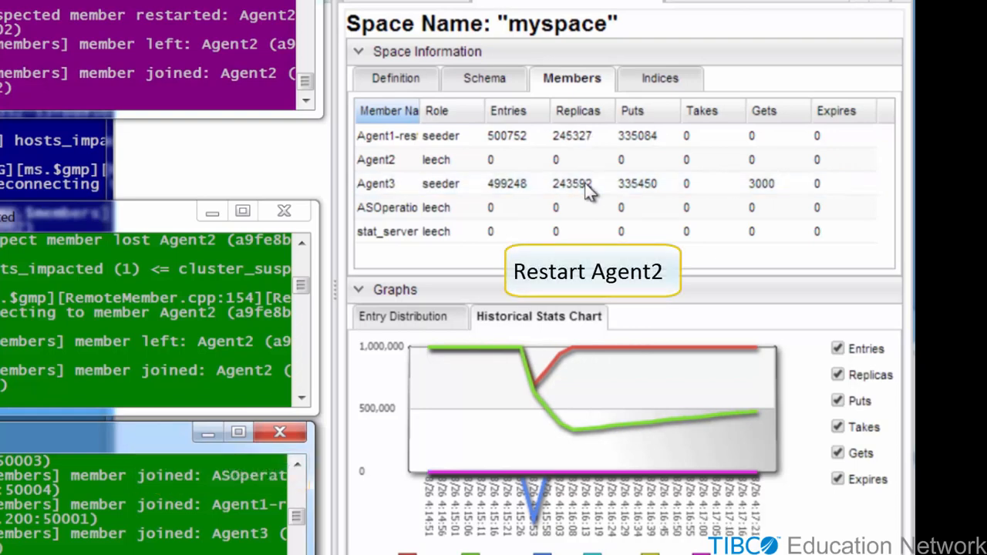
# Watch the Historical Stats Chart until Replicas converge with Entries near one million
pyautogui.click(837, 349)
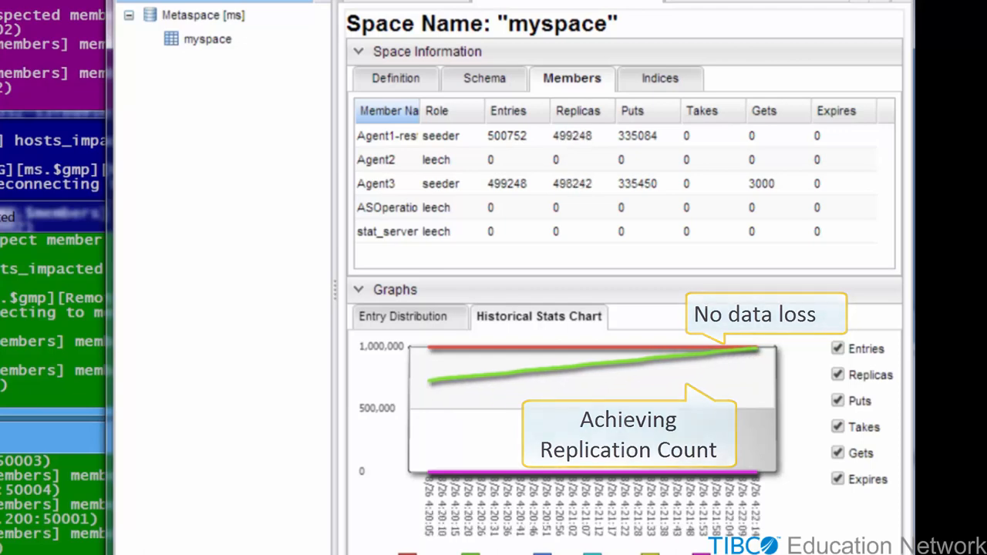
# Toggle Entry Distribution and Historical Stats charts until Agent2 seeds about 330,000 entries
pyautogui.click(409, 317)
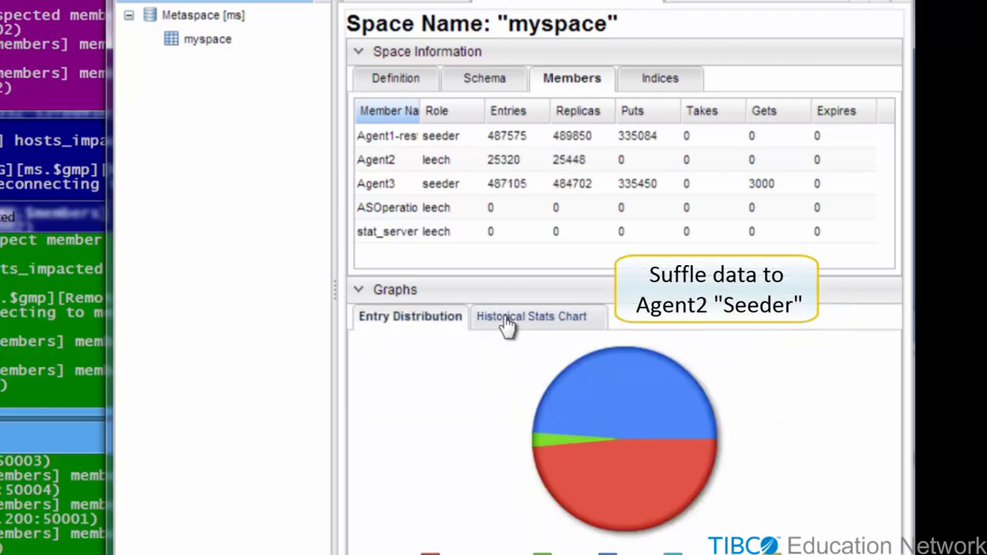
pyautogui.click(538, 317)
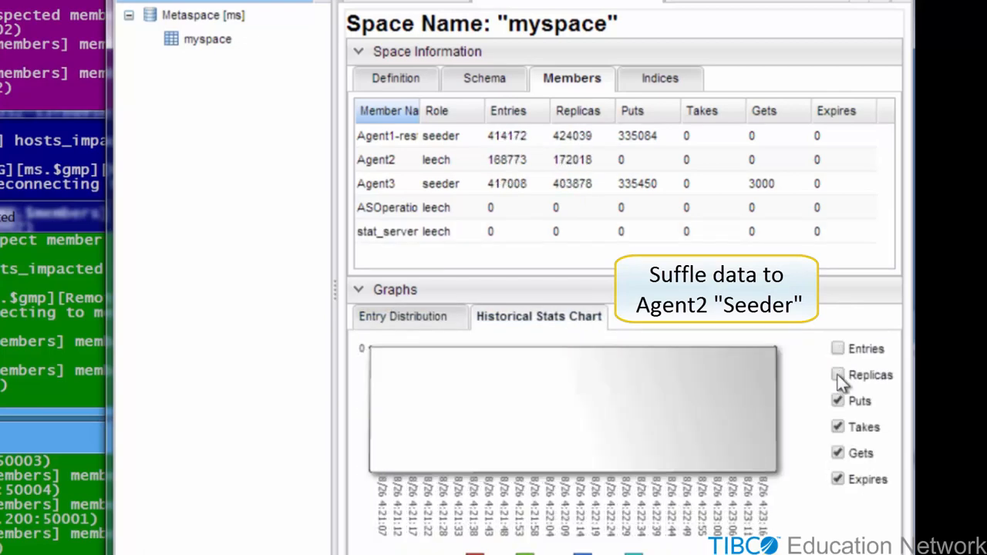
pyautogui.click(410, 316)
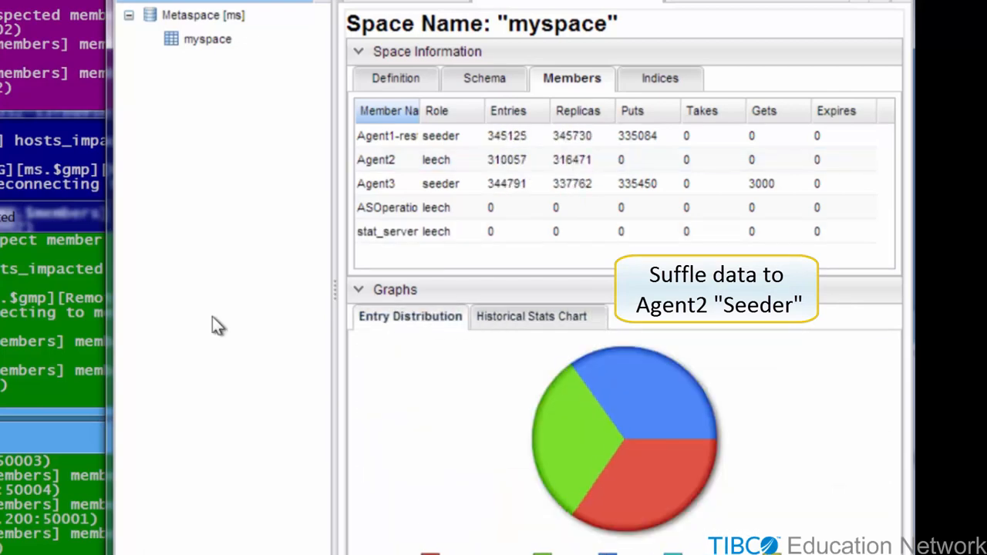
pyautogui.click(531, 316)
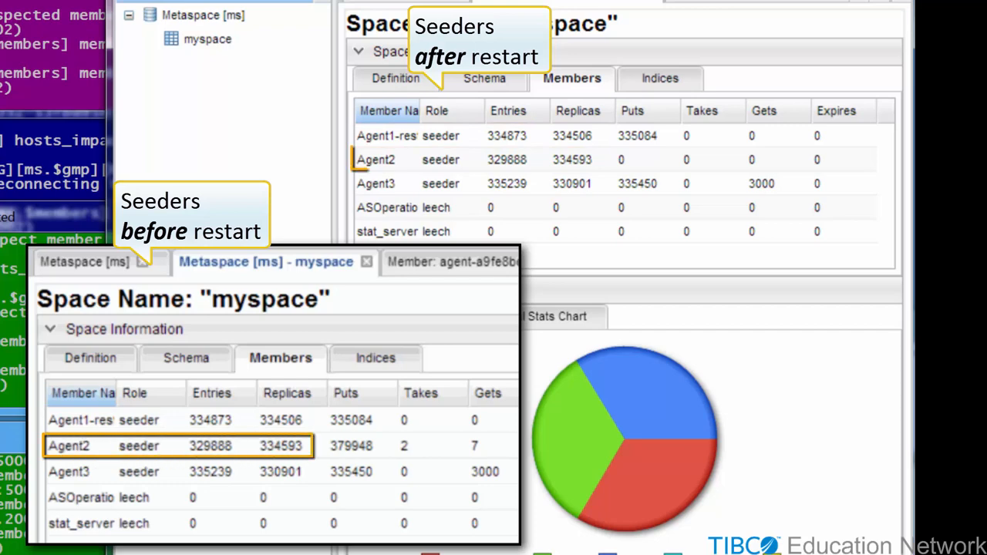
pyautogui.click(478, 159)
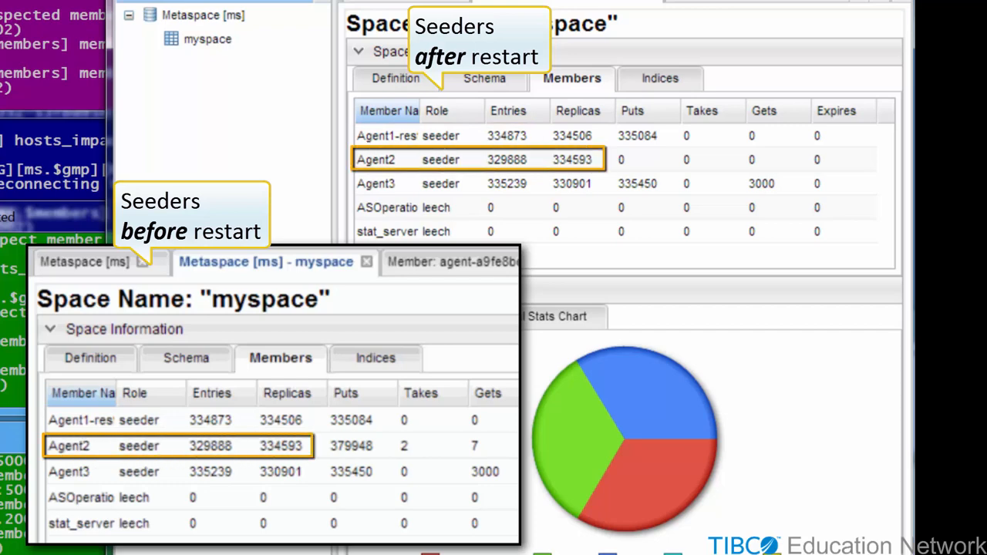